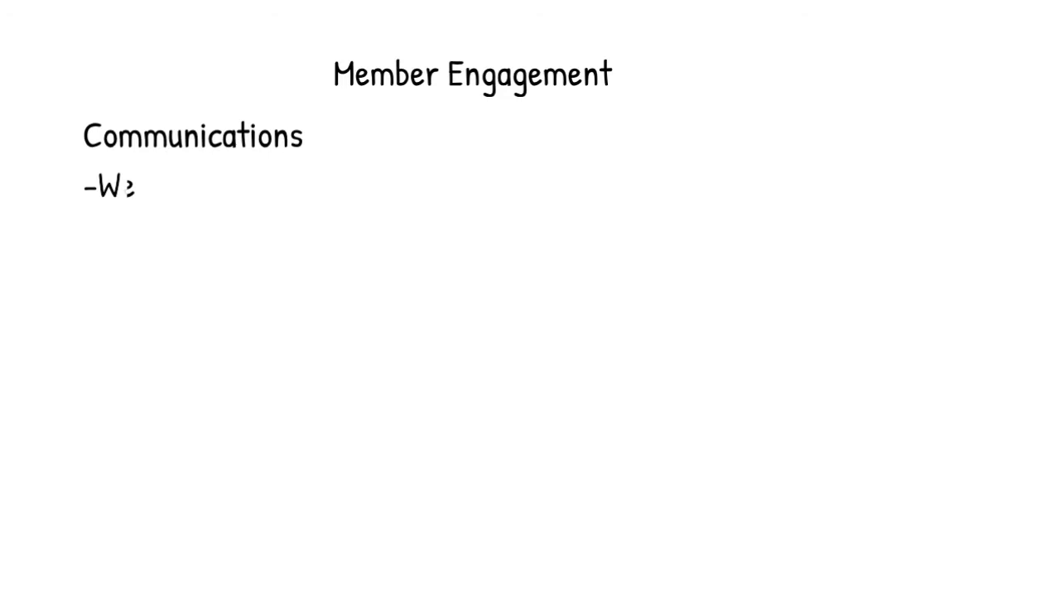
pyautogui.write('ebsite')
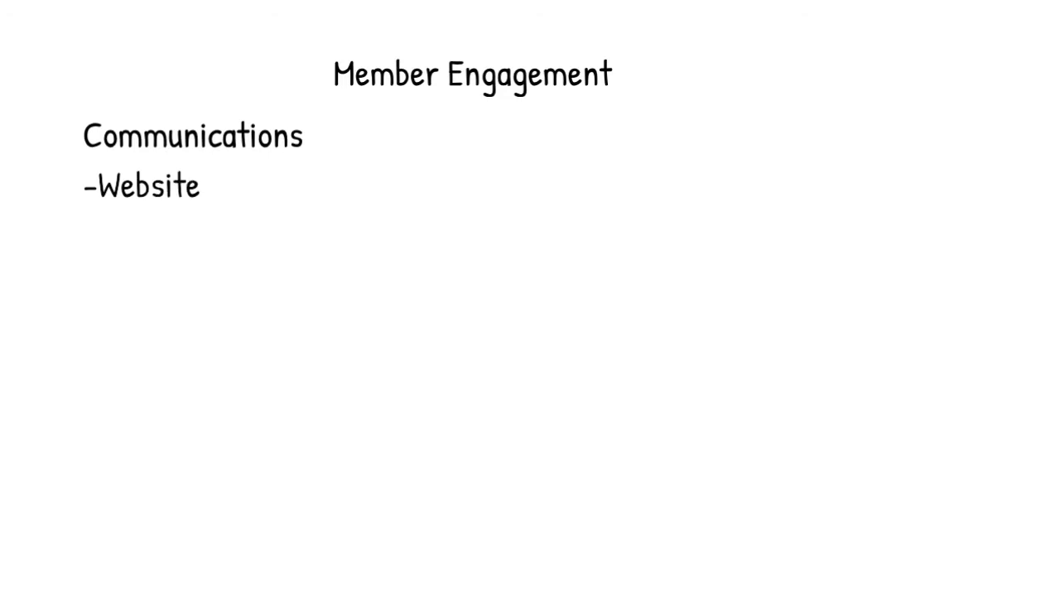
pyautogui.write('-Digest')
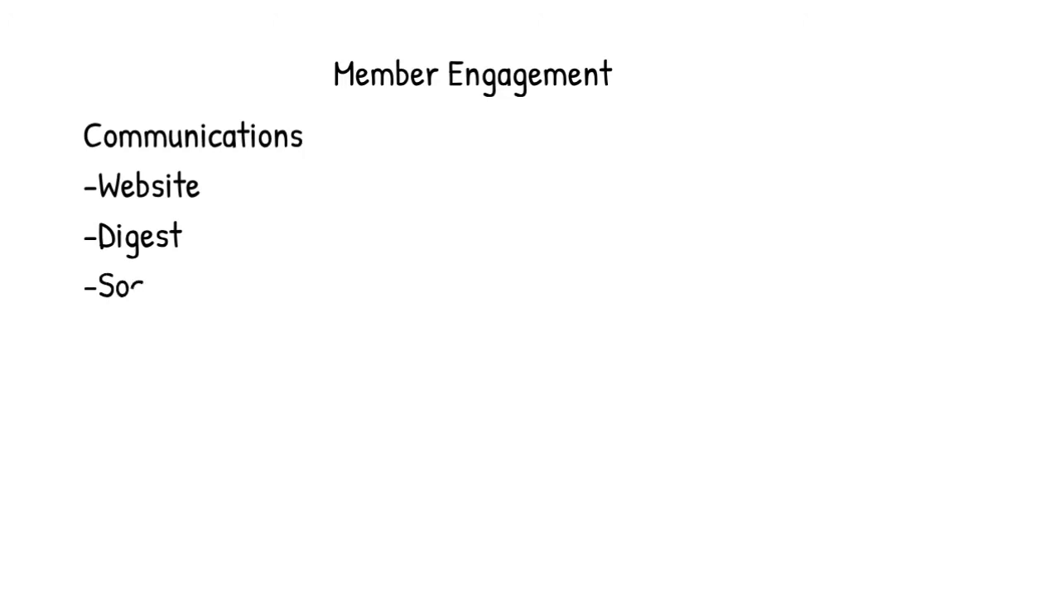
pyautogui.write('cial M')
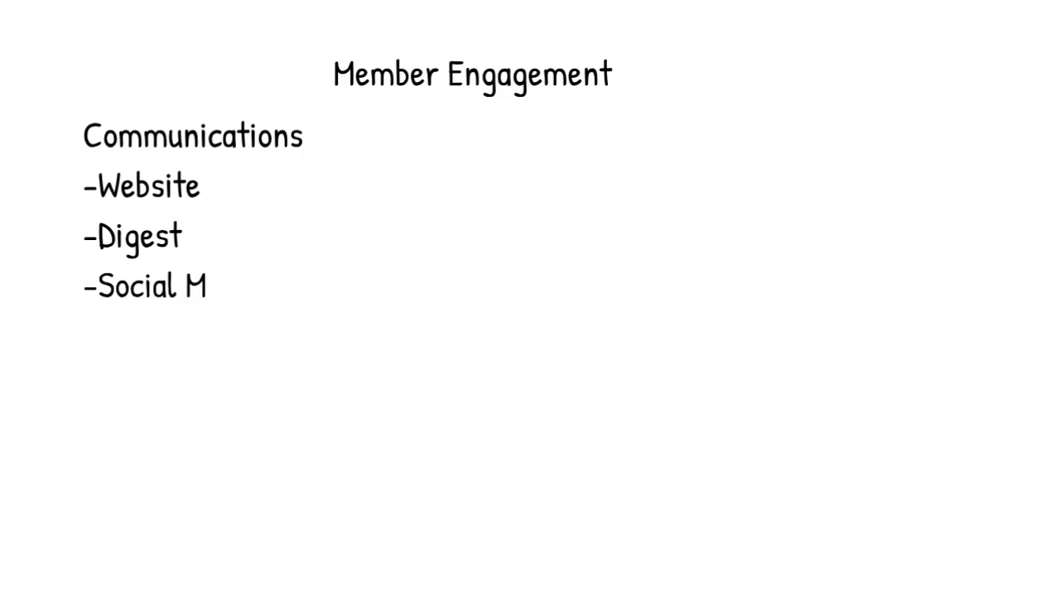
pyautogui.write('edia')
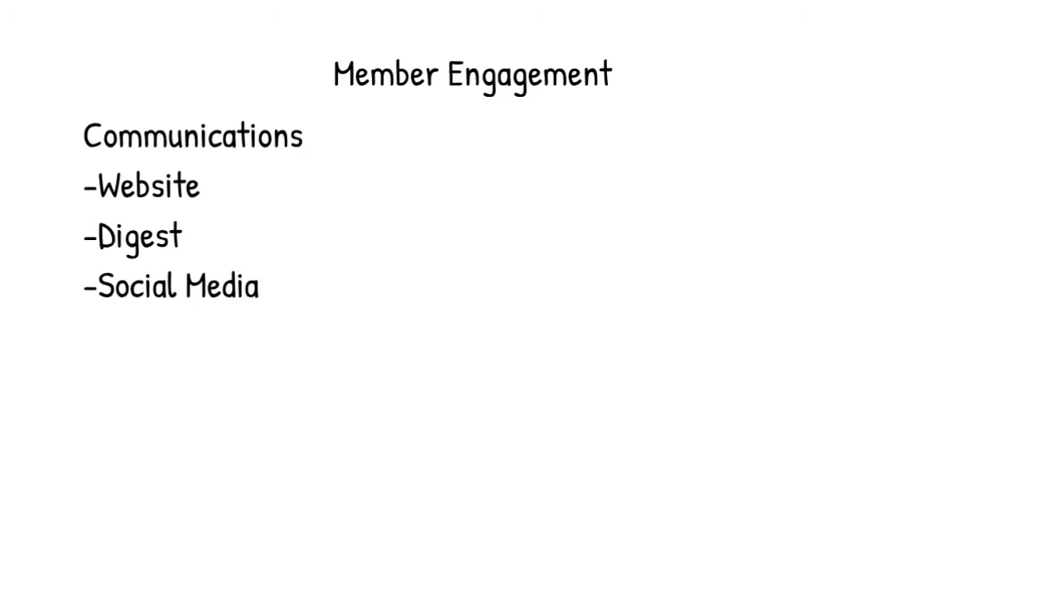